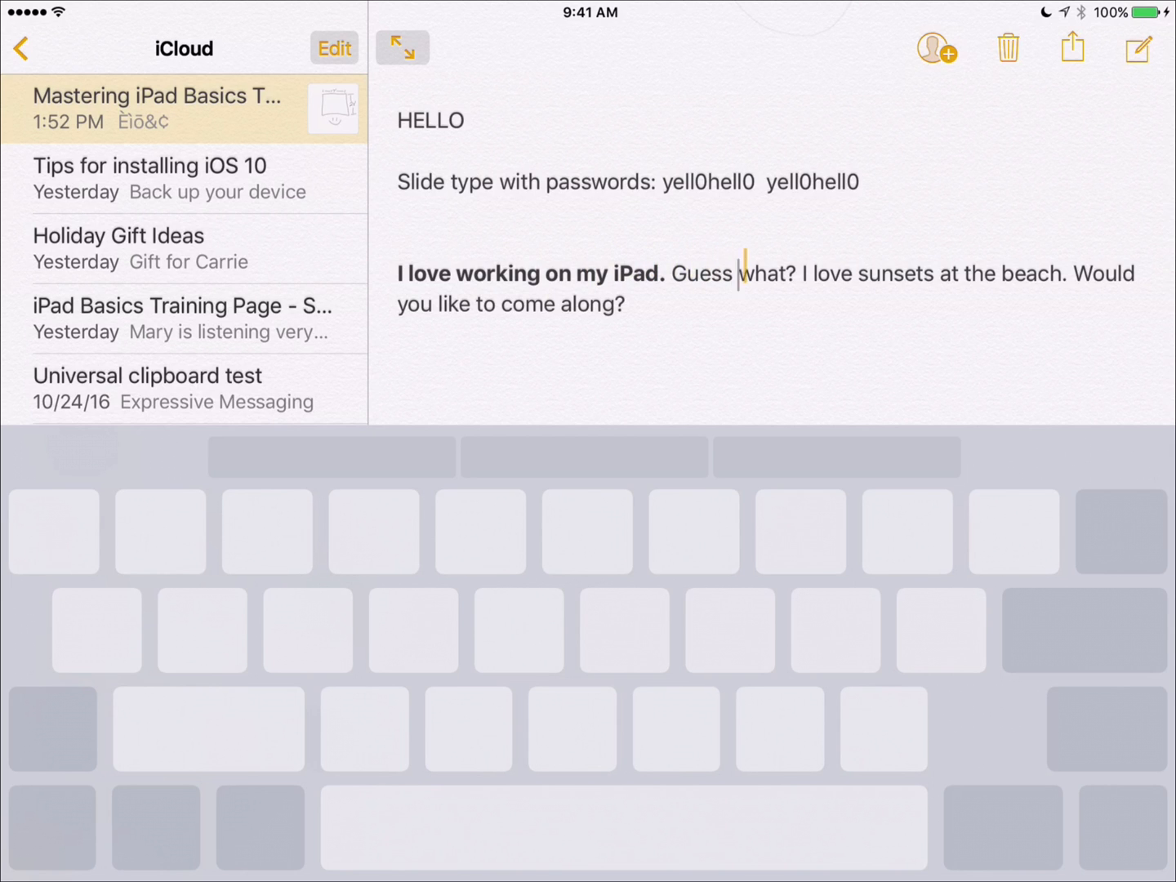
Place the insertion point just before "Guess what?" via the word "sunsets" in the last paragraph
click(904, 275)
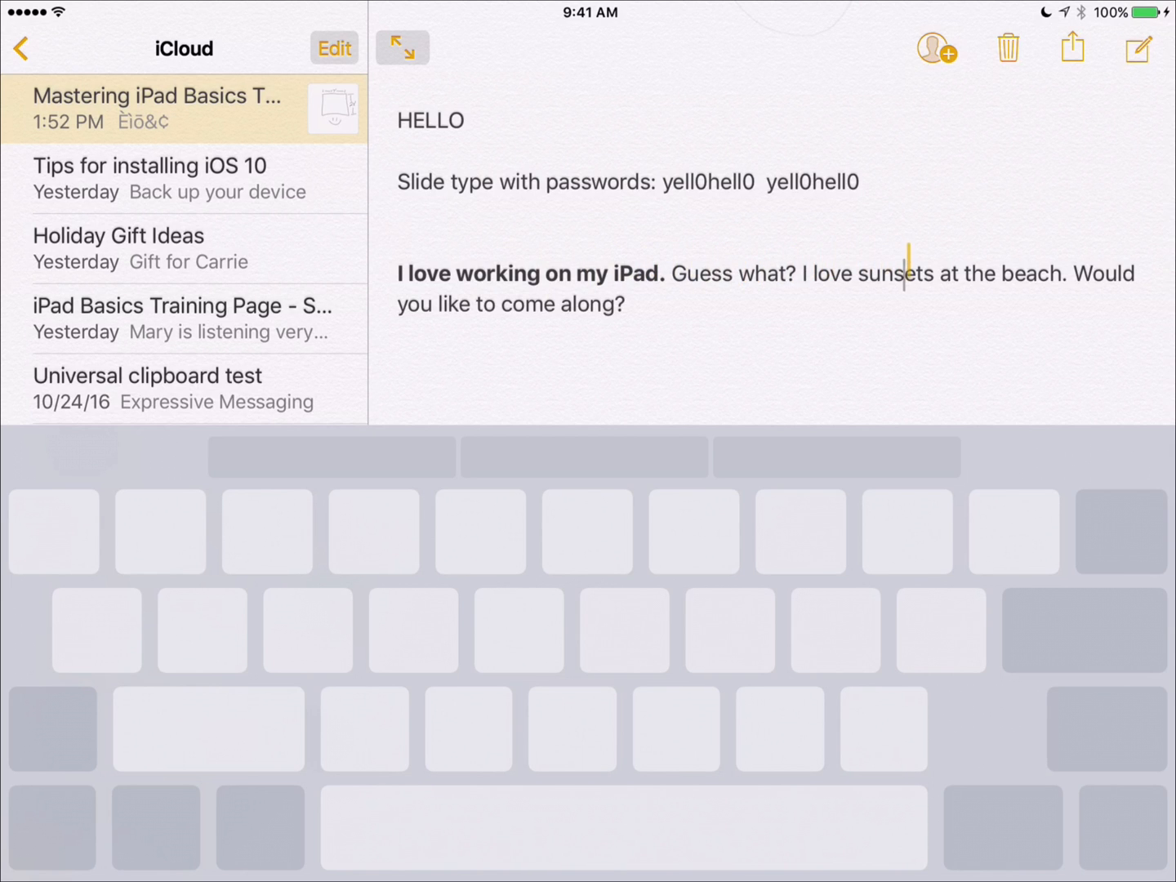
click(523, 304)
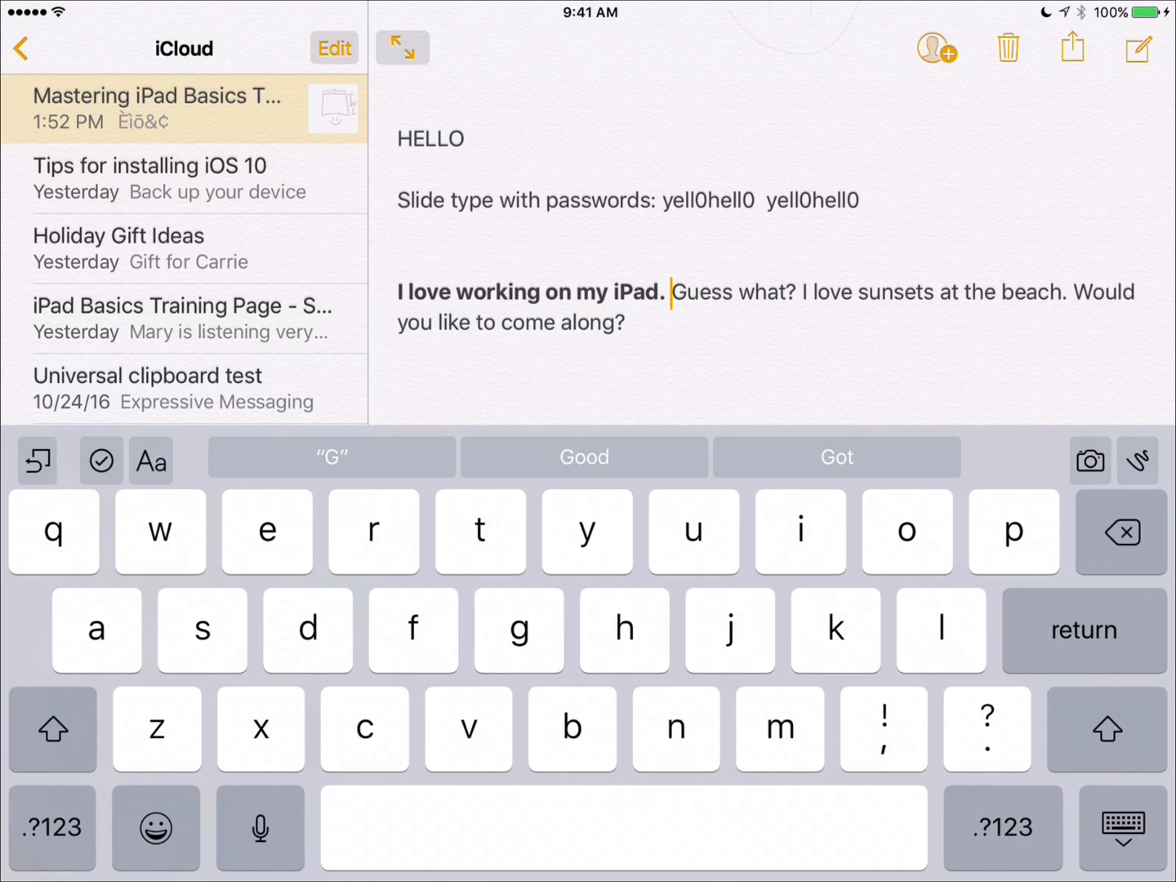
Add a new empty line below the last paragraph of the note
double_click(699, 291)
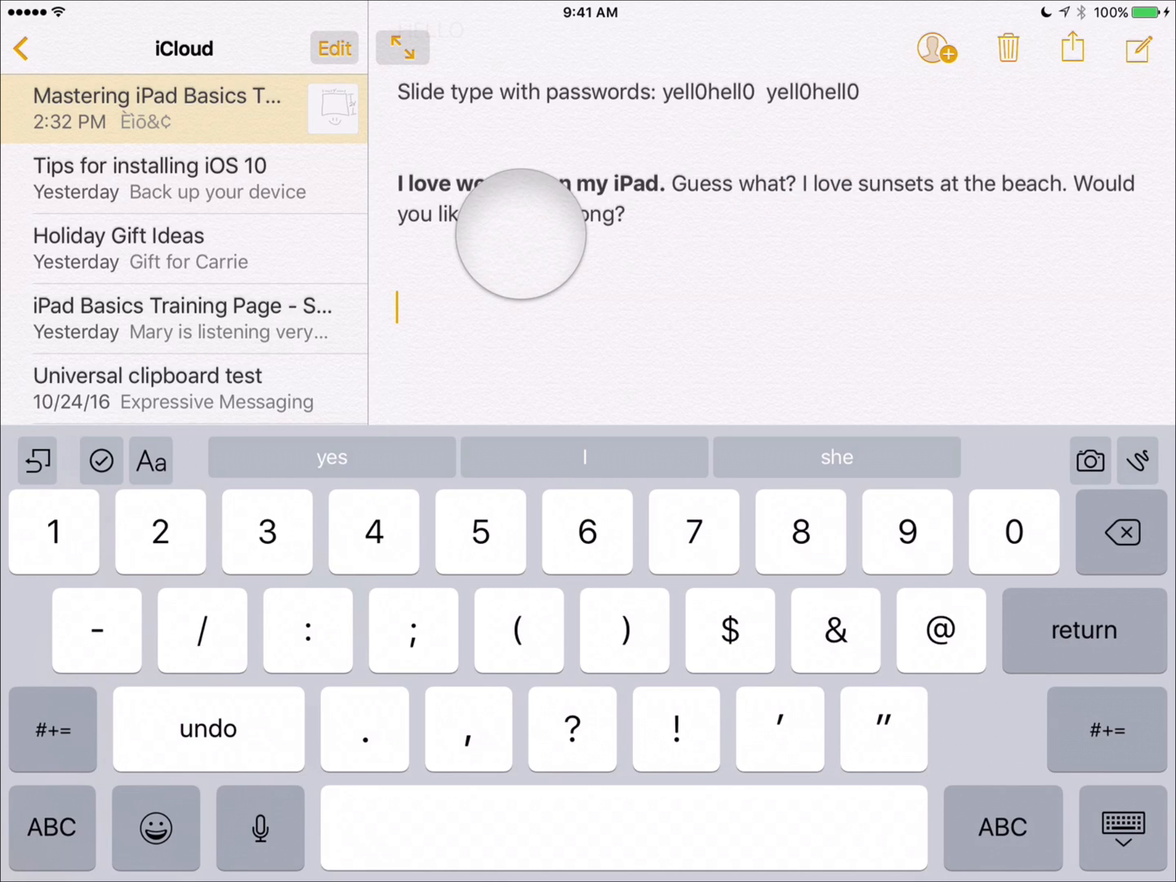
Bring up the edit menu on the empty line and choose Select All for the note's text
click(520, 237)
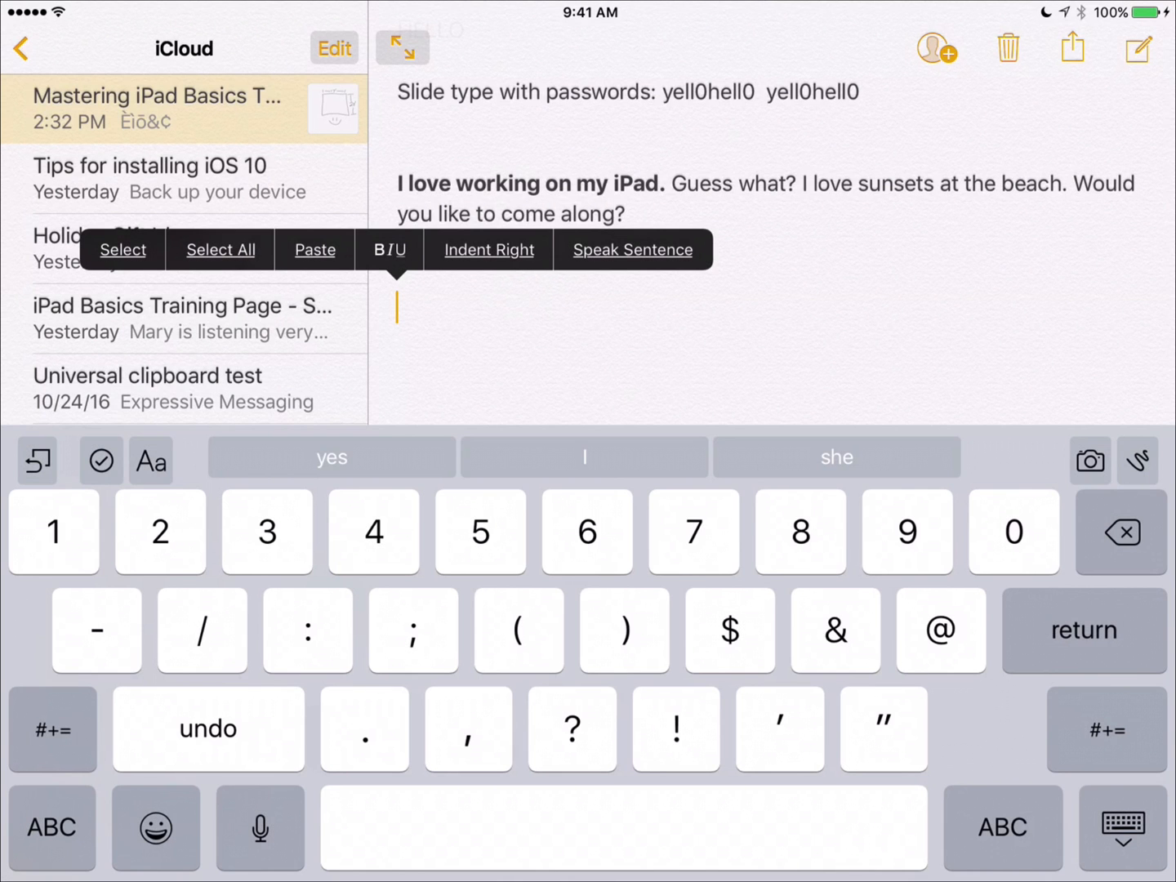
click(219, 248)
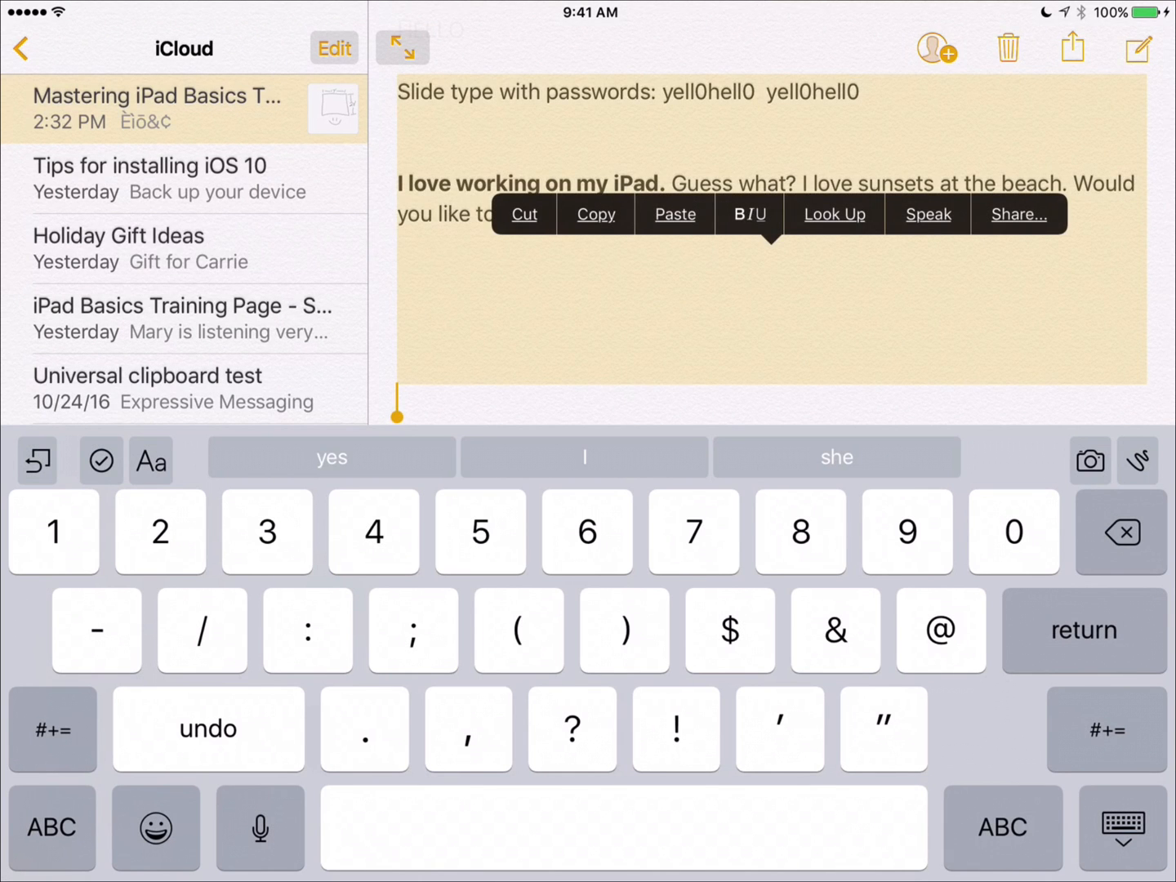